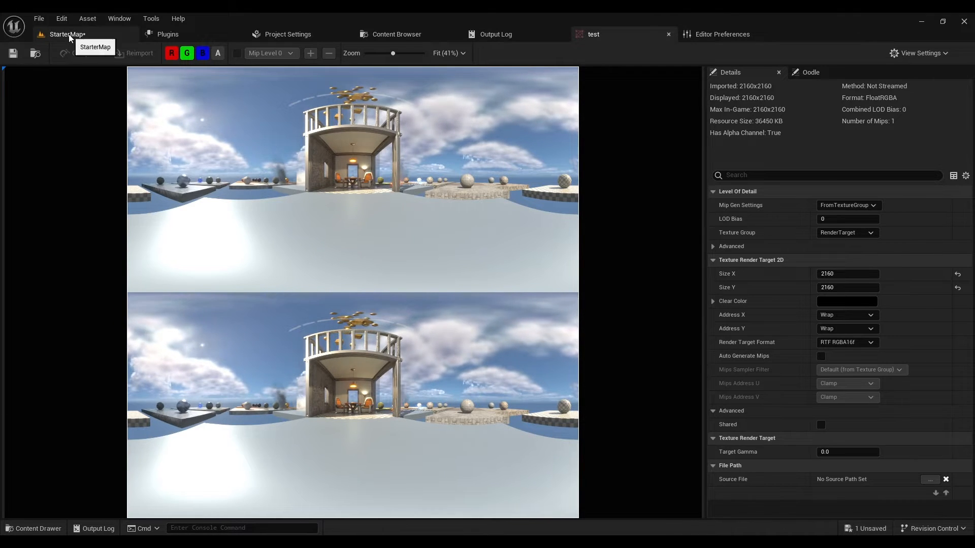
# Return to the StarterMap level and show the placeable Off World Live actors list.
pyautogui.click(65, 35)
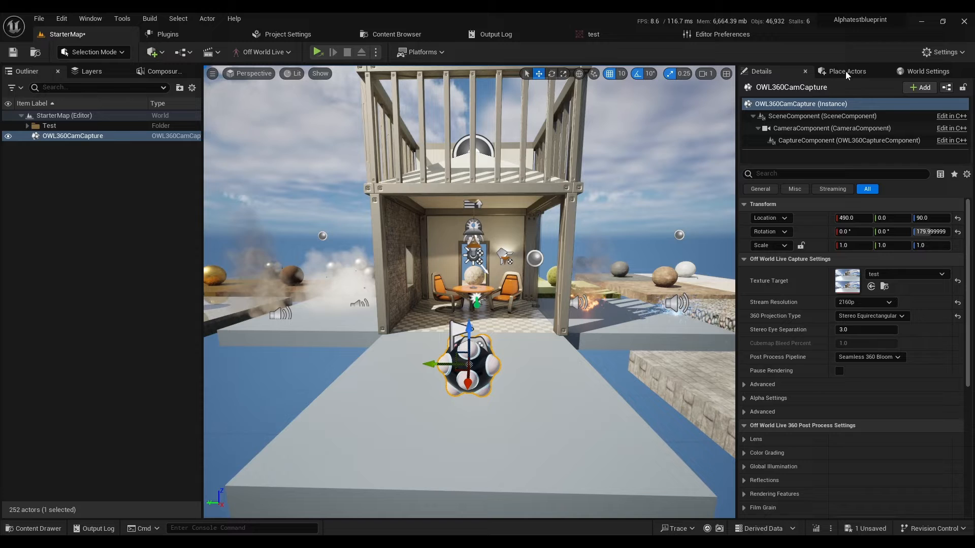
pyautogui.click(845, 71)
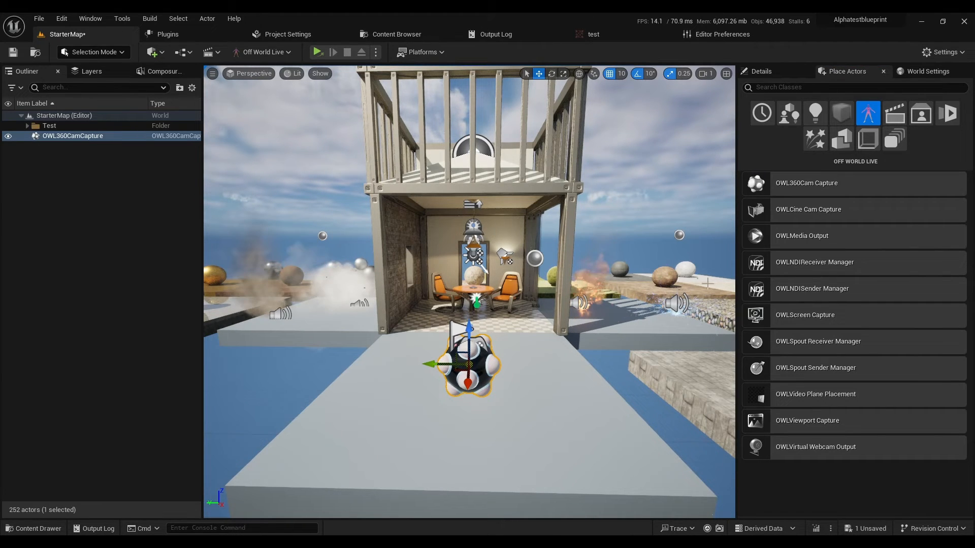
# Show the OWL360CamCapture details and confirm 'test' remains its Texture Target.
pyautogui.click(759, 71)
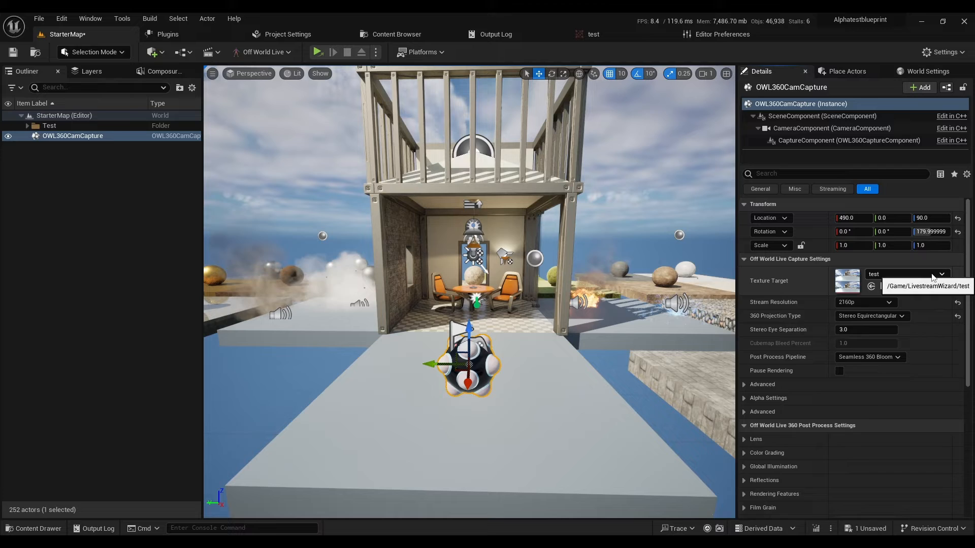
pyautogui.click(940, 274)
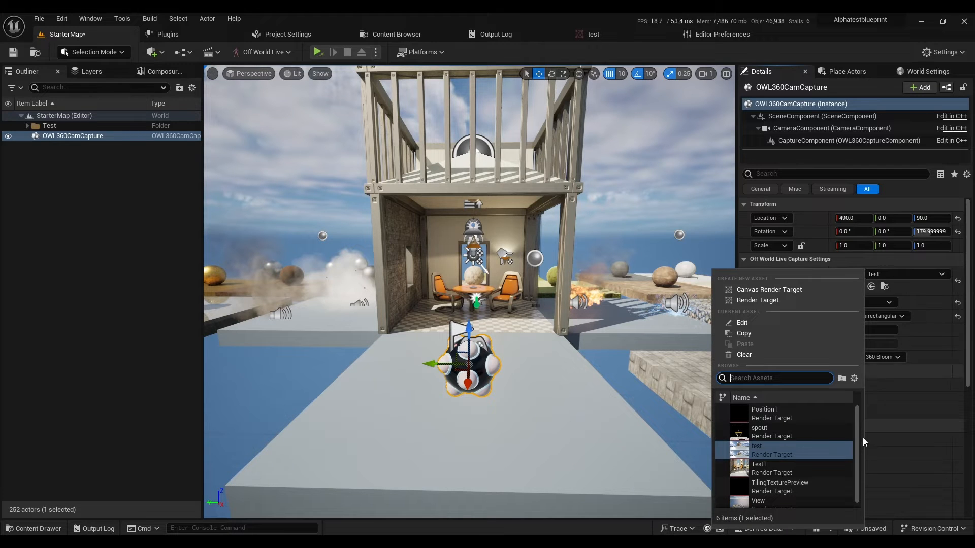
pyautogui.moveTo(757, 300)
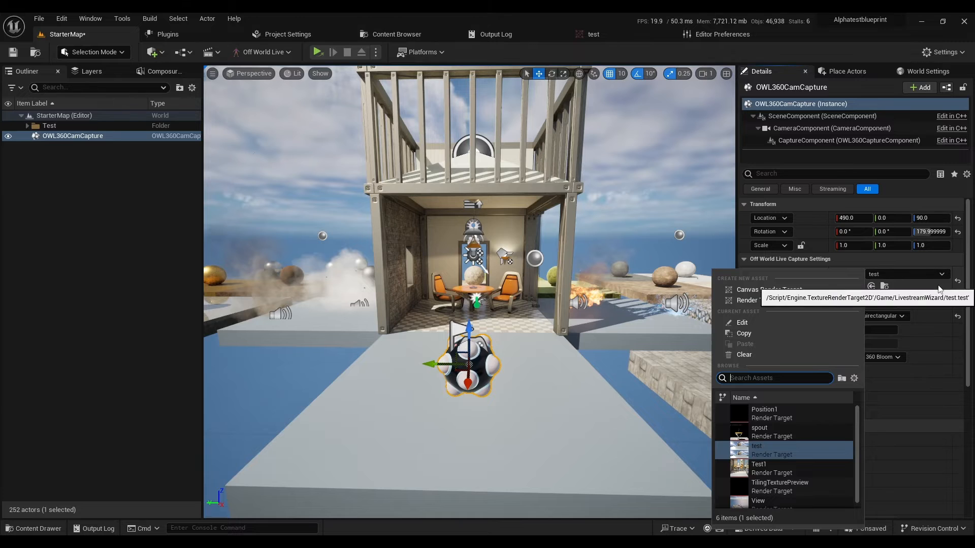
pyautogui.click(757, 446)
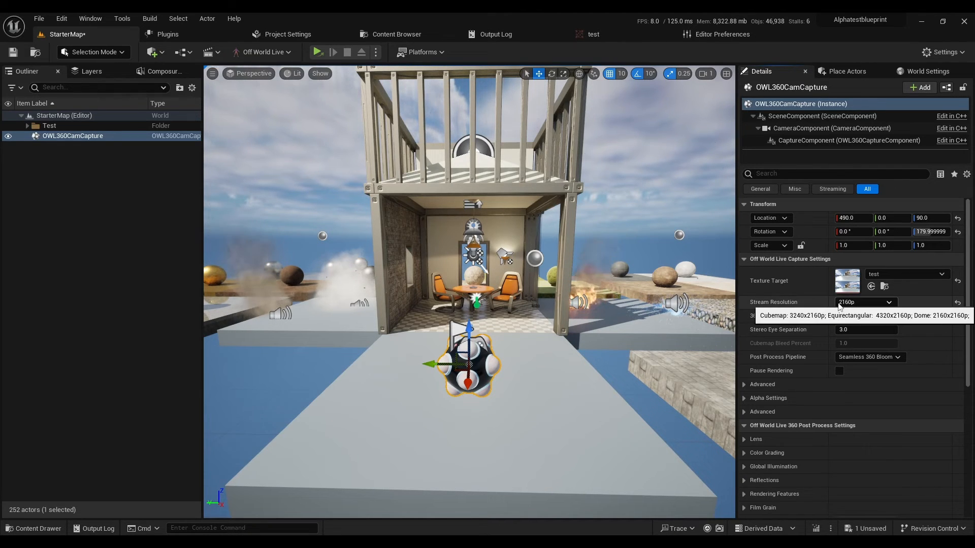
pyautogui.click(864, 302)
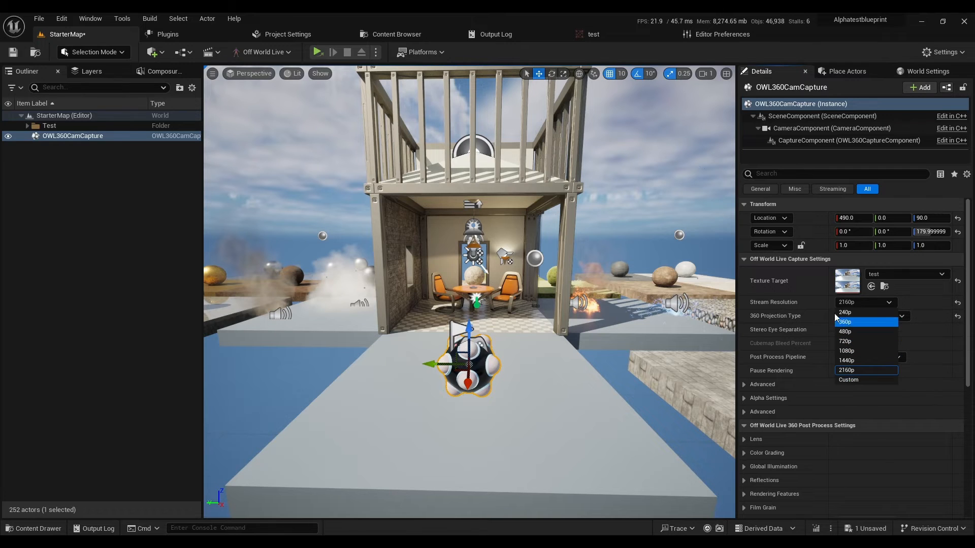
pyautogui.click(865, 369)
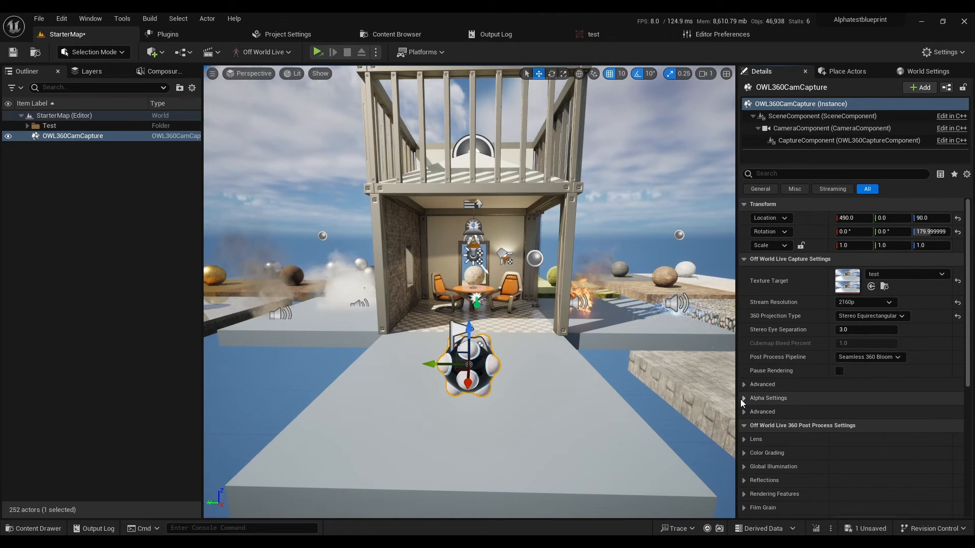
# Expand Alpha Settings (Invert Alpha on) and the lower Advanced group's show-flag categories.
pyautogui.click(744, 398)
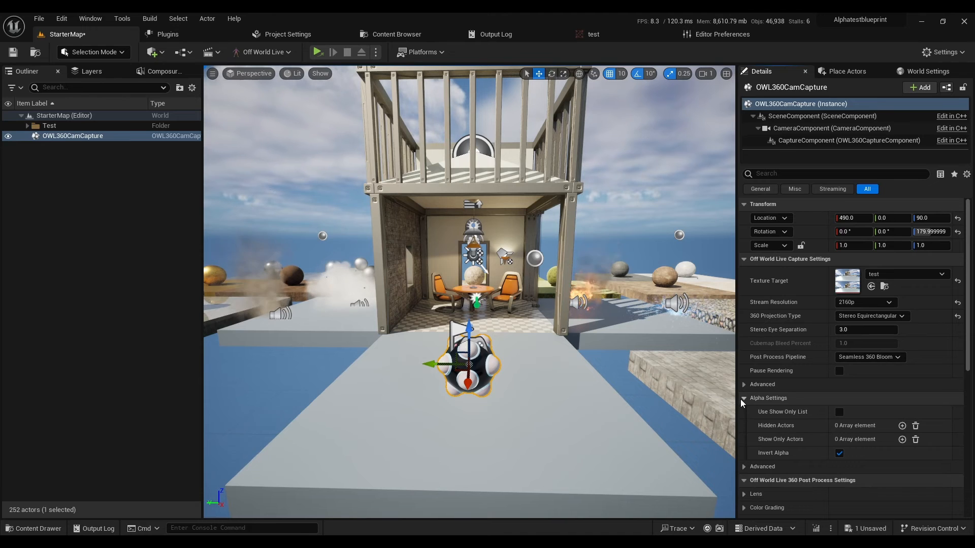
pyautogui.click(744, 467)
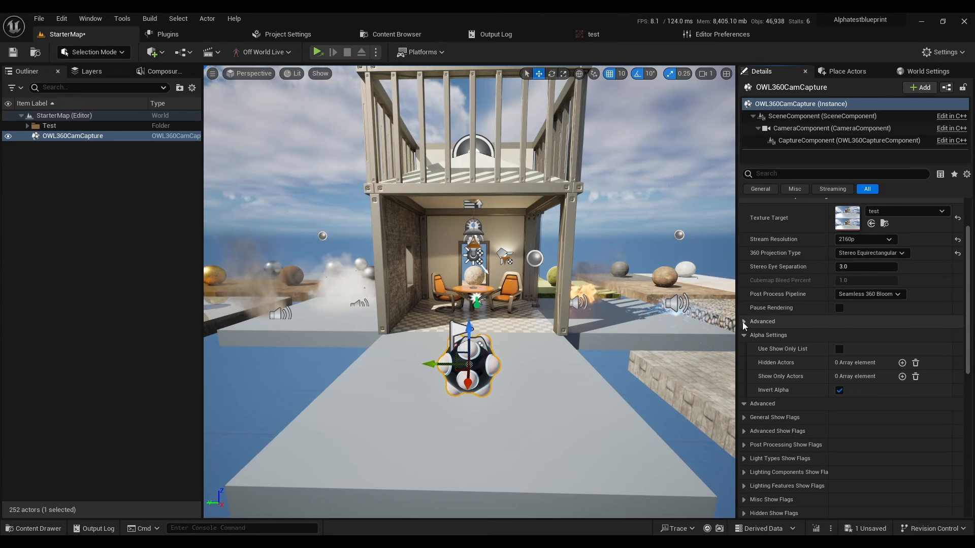
# Expand the first Advanced capture group: six render faces on, LOD factor 1.0, upscaling off.
pyautogui.click(743, 322)
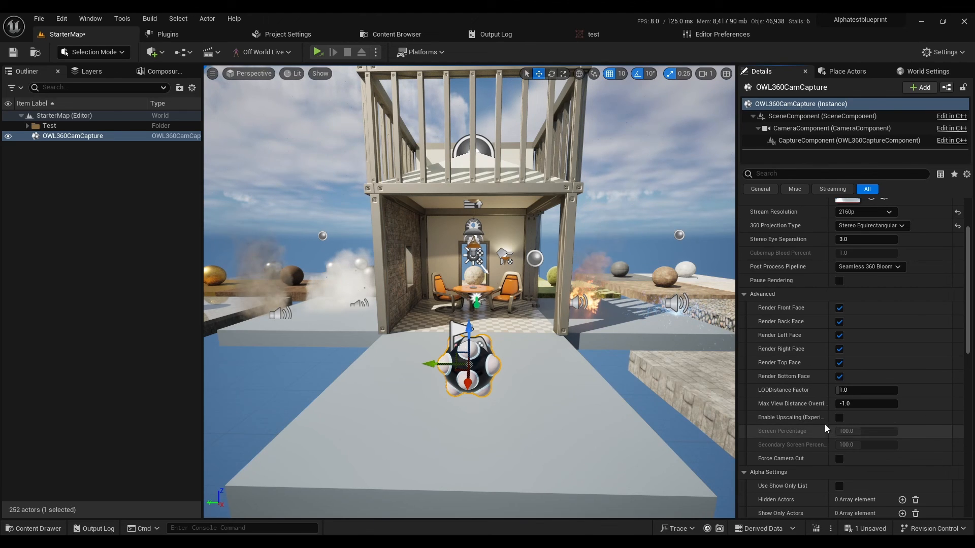
pyautogui.moveTo(838, 417)
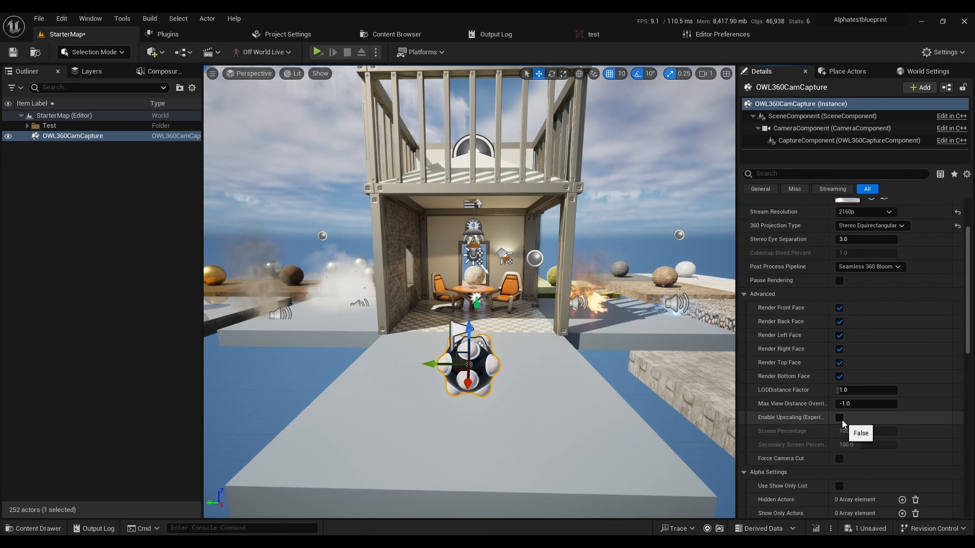